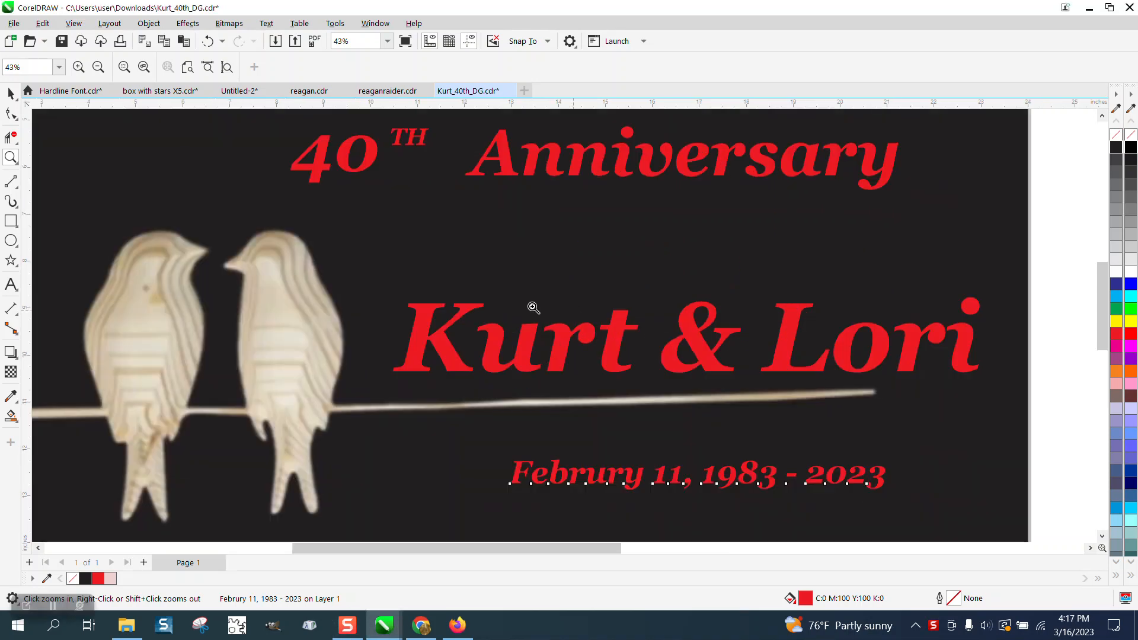
# Zoom in on the grey two-birds-on-a-branch artwork
pyautogui.click(98, 66)
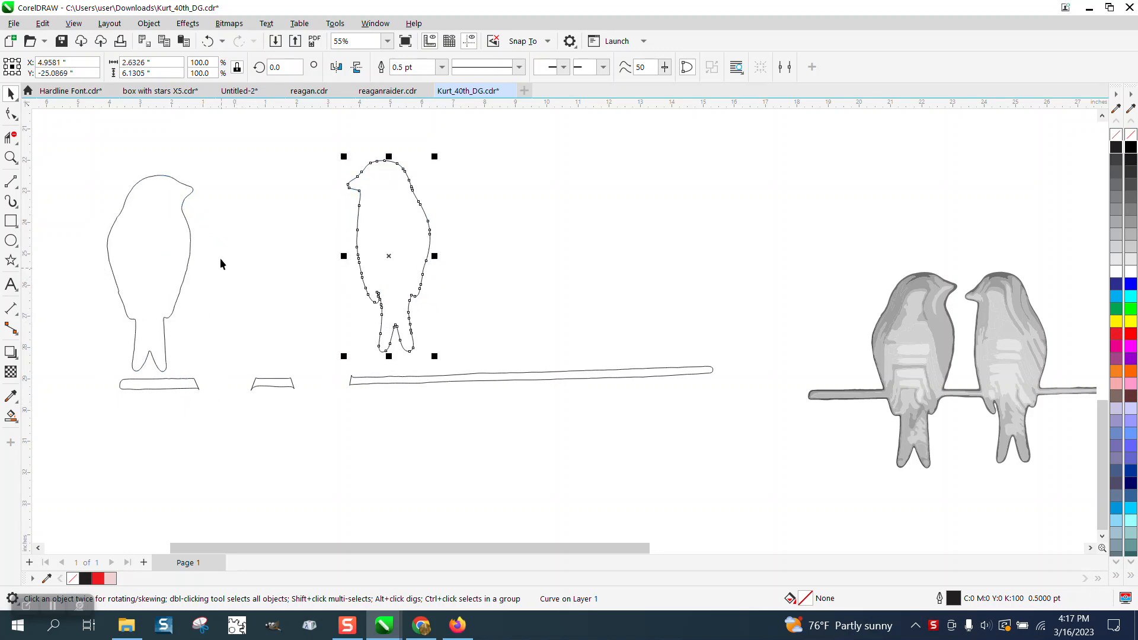
pyautogui.moveTo(388, 256); pyautogui.dragTo(225, 359)
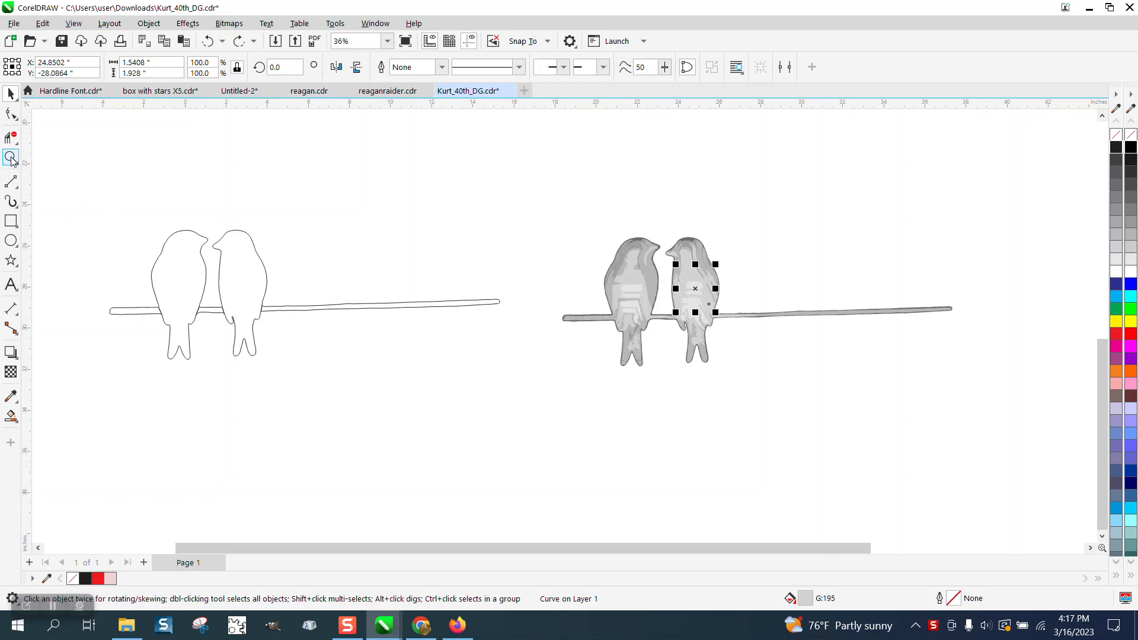
pyautogui.click(523, 262)
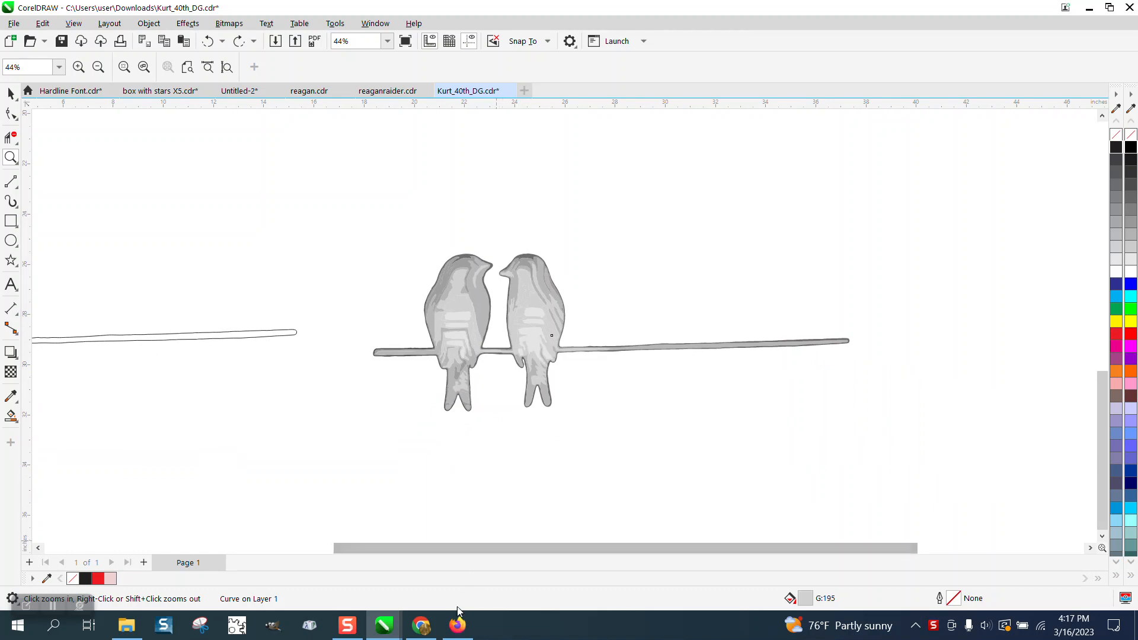
# Browse the Google Images clipart results for two birds on a branch, then return to CorelDRAW
pyautogui.click(457, 624)
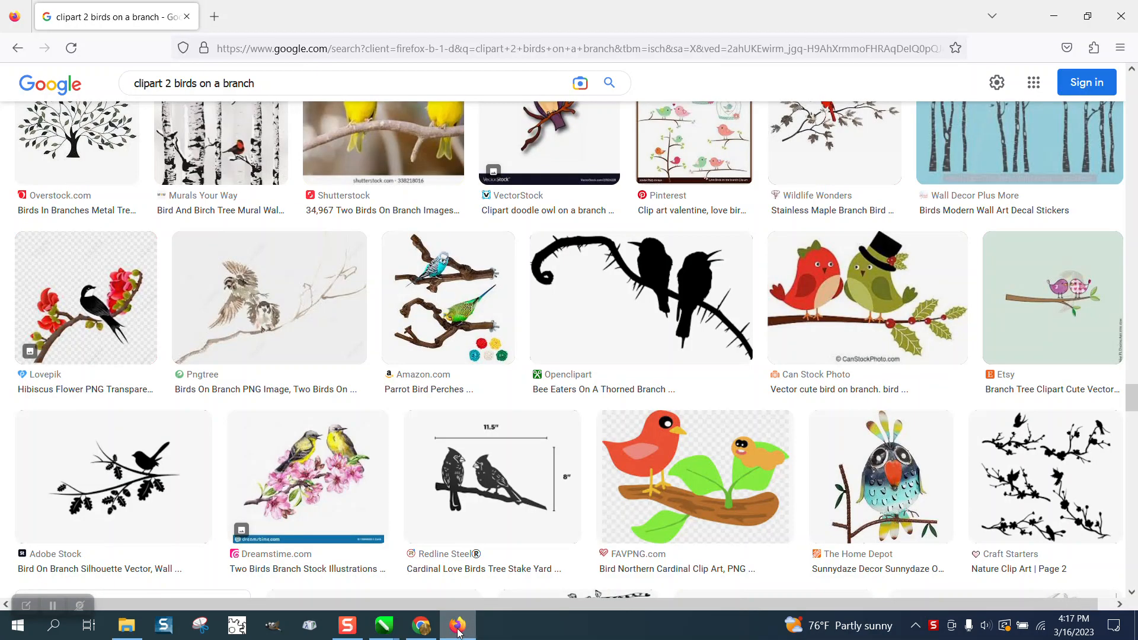
pyautogui.scroll(-3)
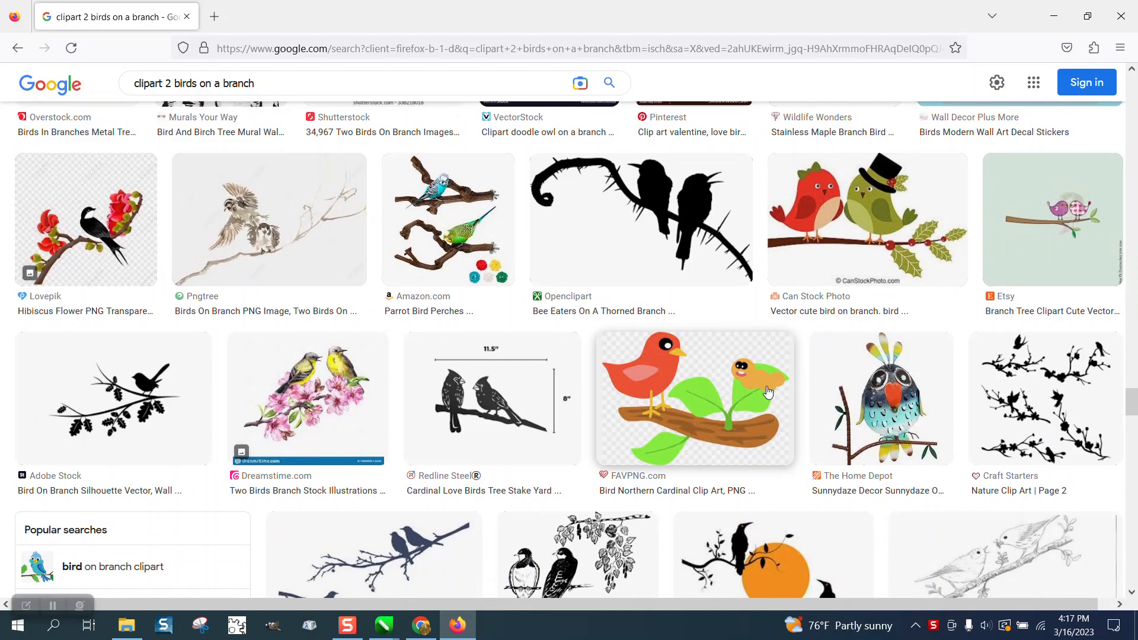
pyautogui.scroll(-3)
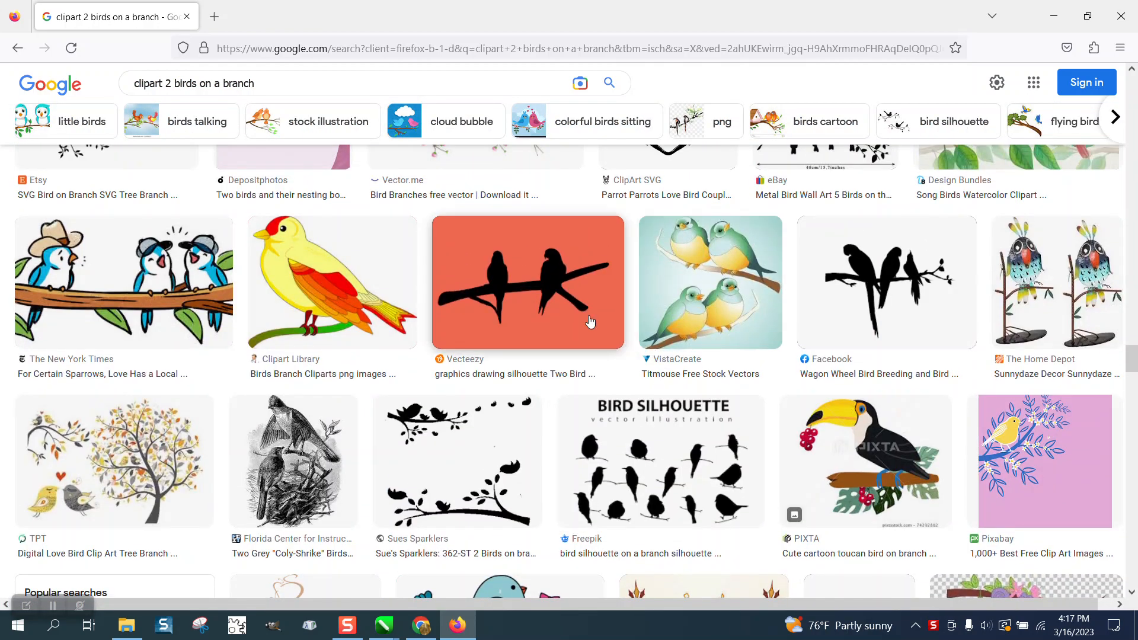
pyautogui.scroll(-3)
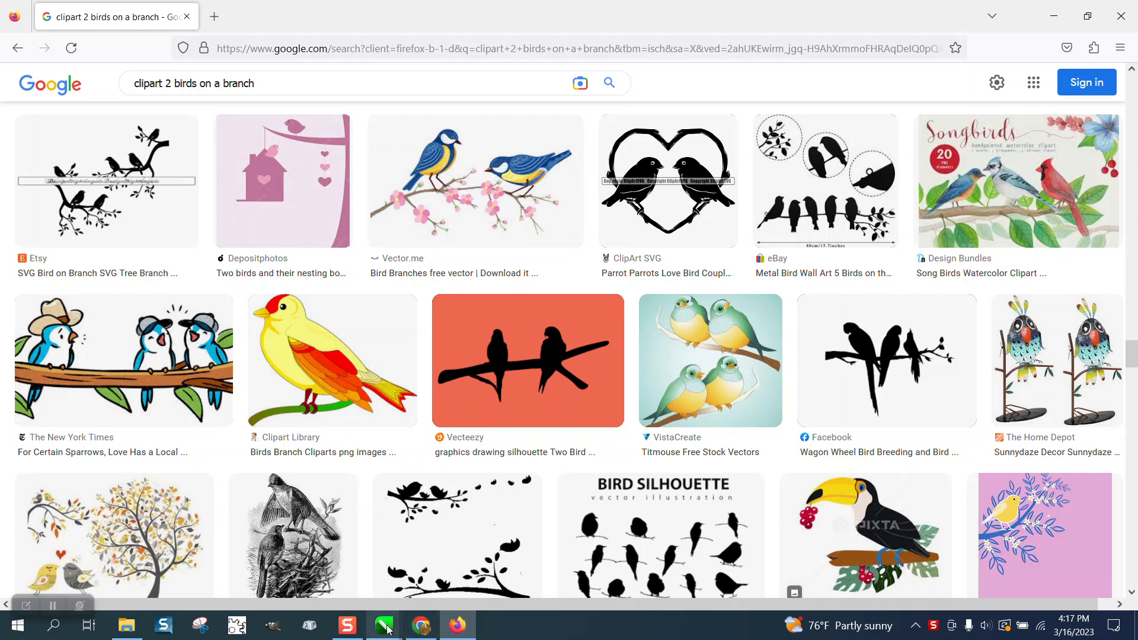
pyautogui.click(383, 625)
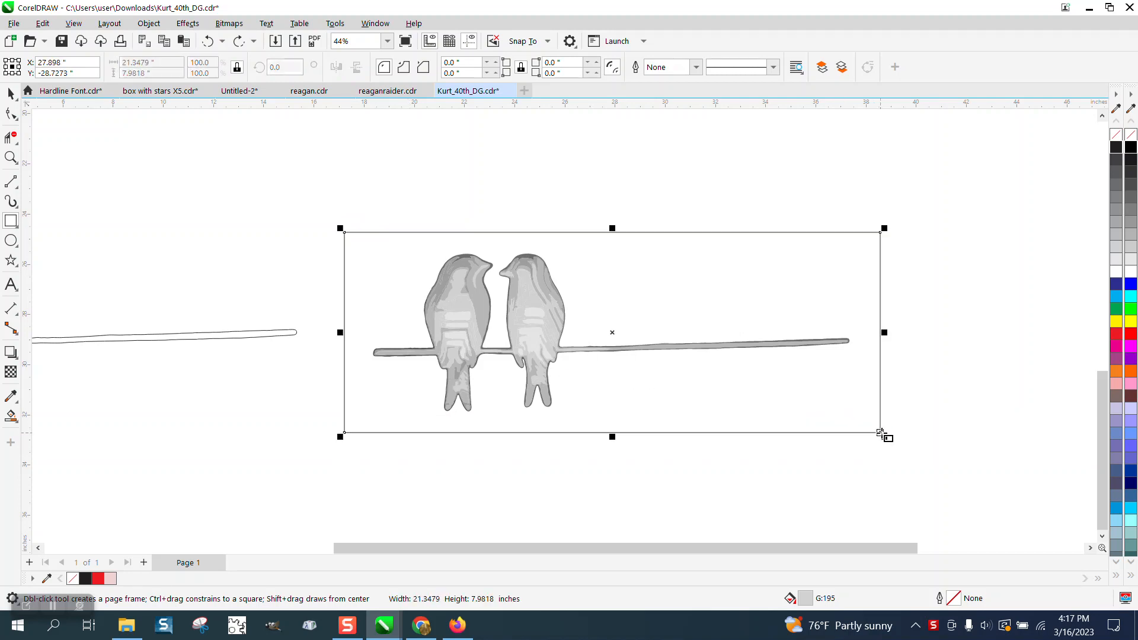
# Frame the grey bird bitmap with a rectangle and set the nudge value to 9
pyautogui.click(11, 94)
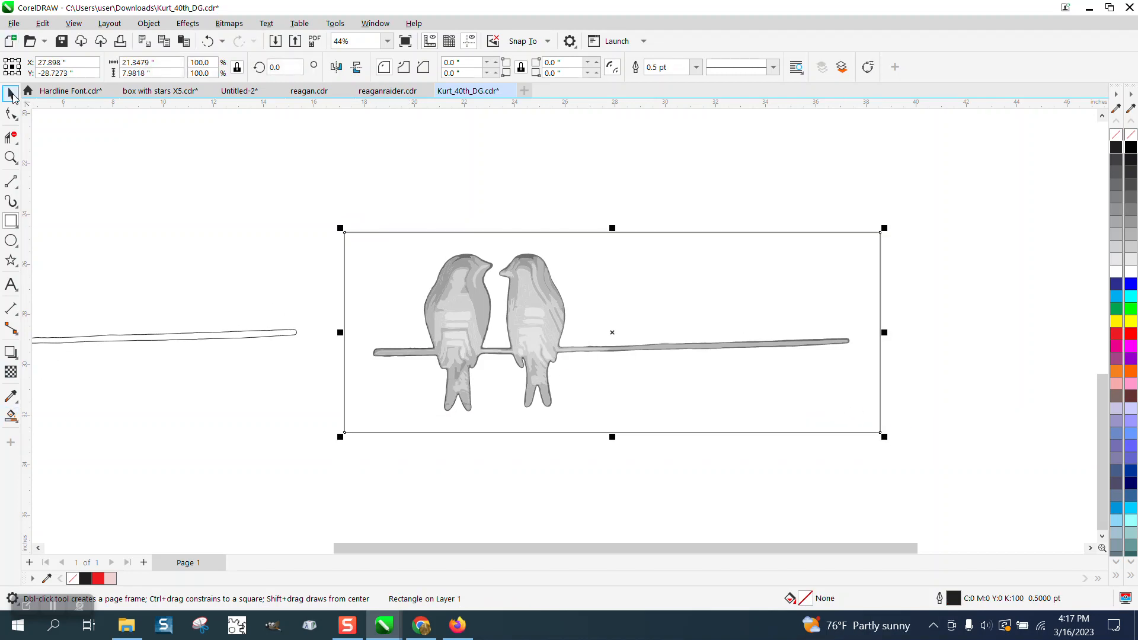
pyautogui.click(11, 95)
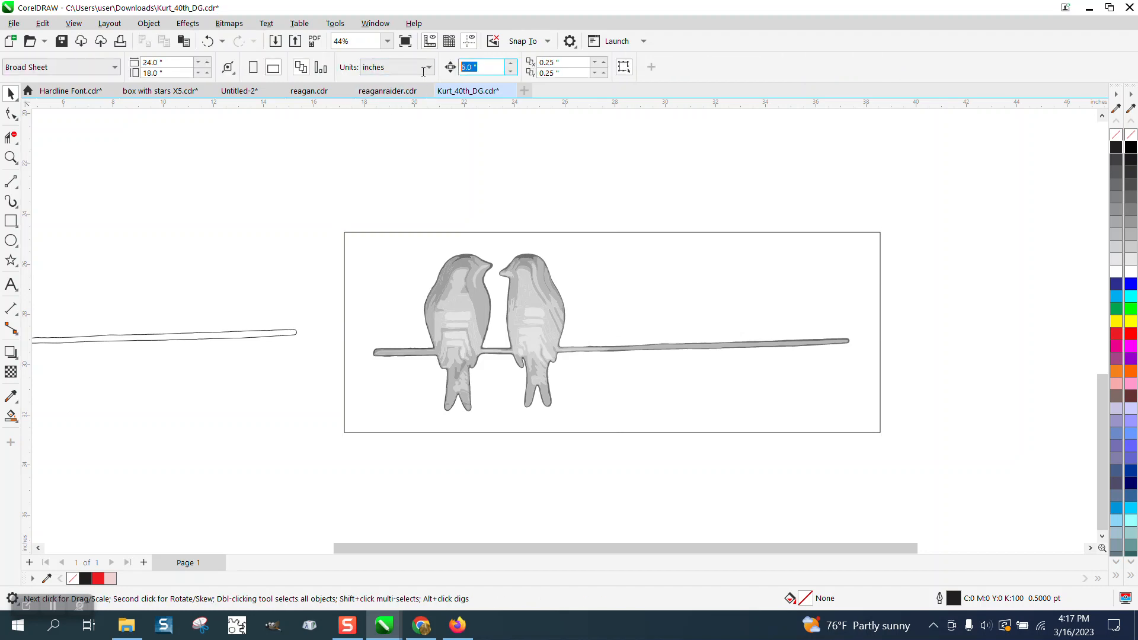
pyautogui.write('9')
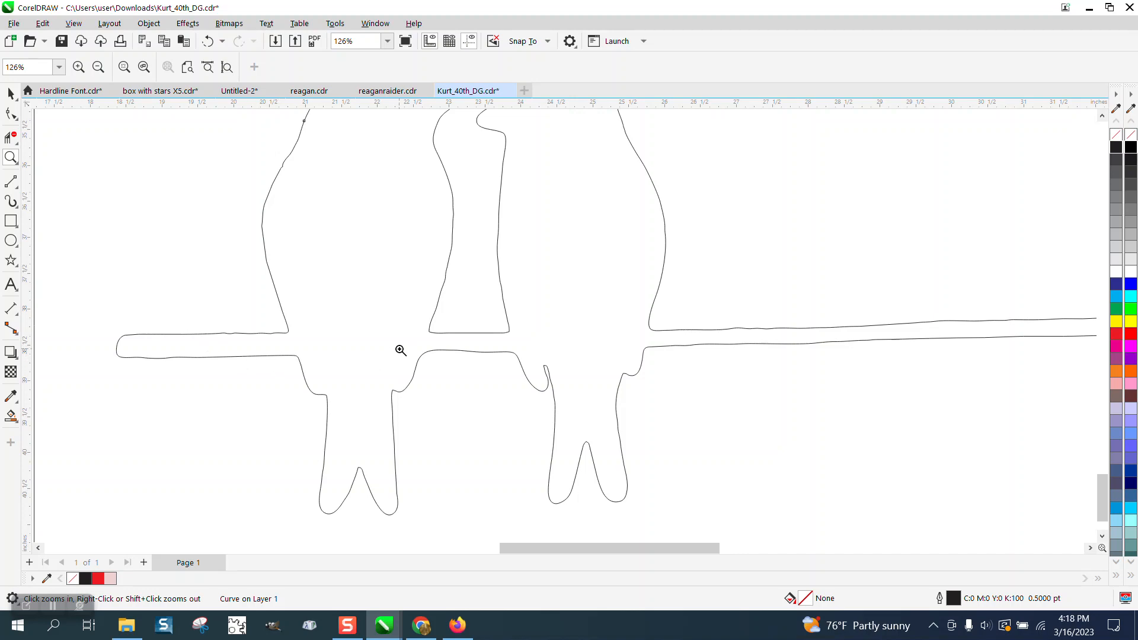
# Zoom in on the leg-branch joins and draw a 2-point line across a join
pyautogui.click(400, 349)
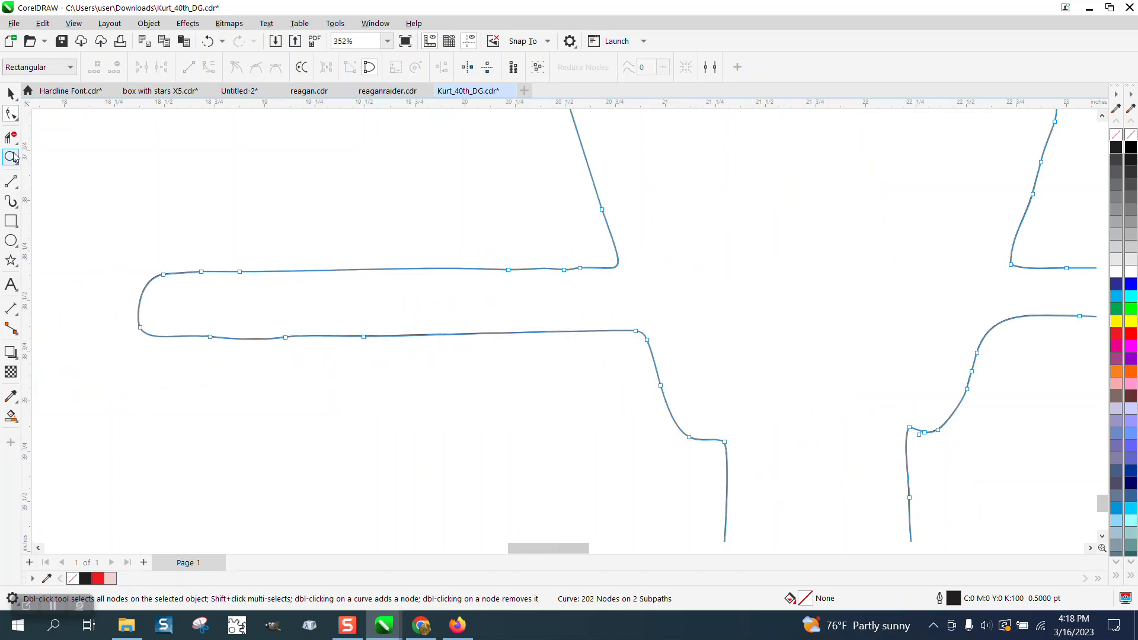
pyautogui.click(11, 158)
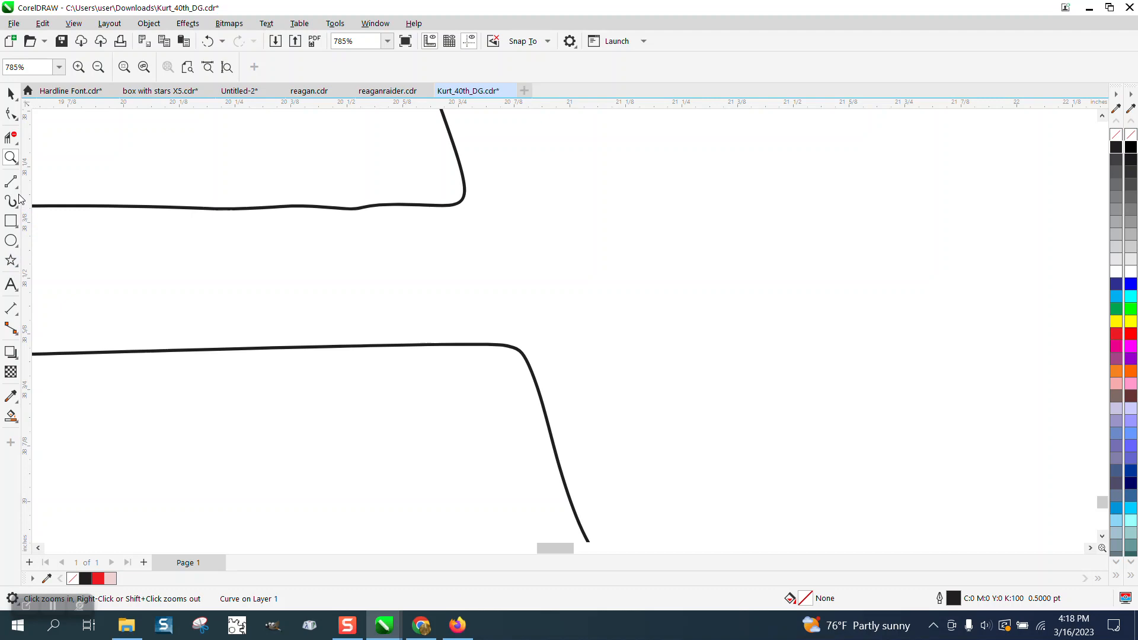
pyautogui.click(10, 181)
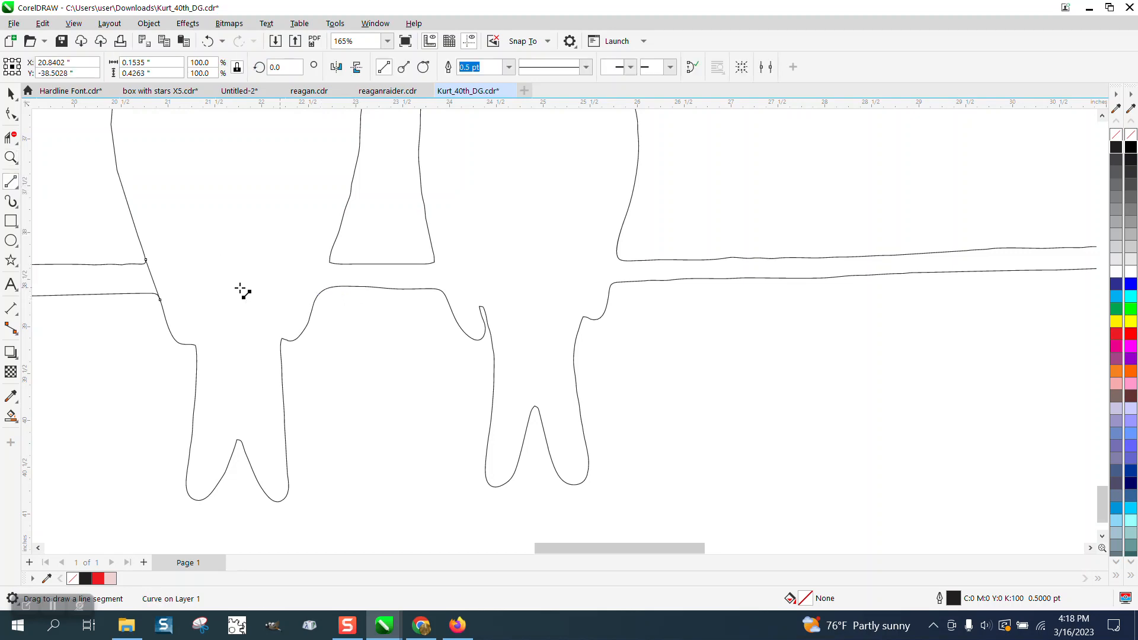
pyautogui.click(243, 288)
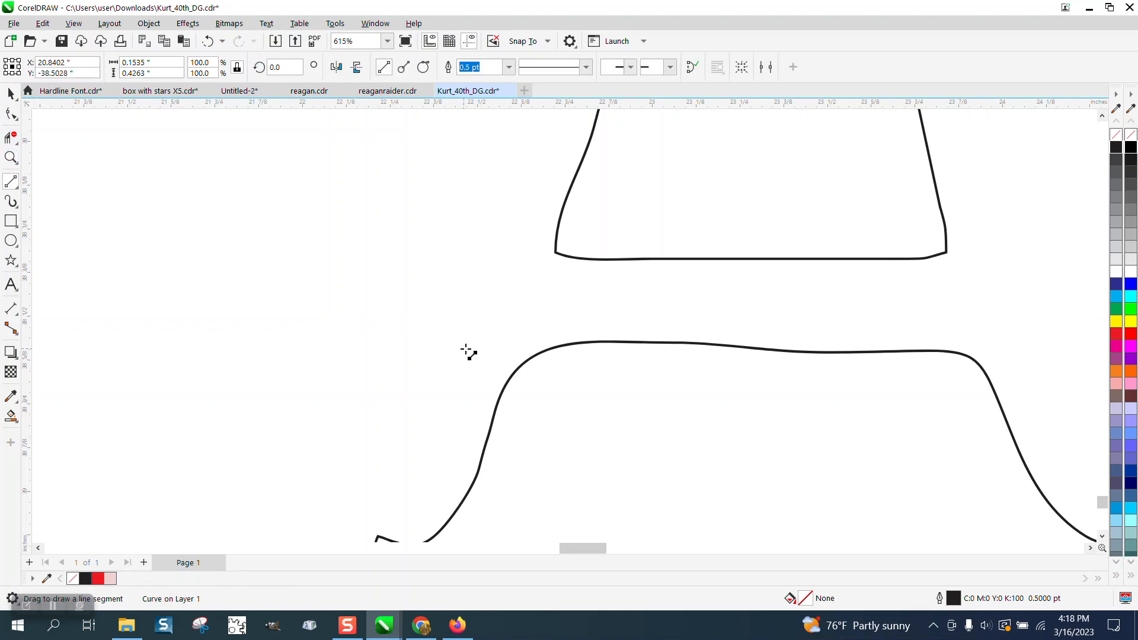
pyautogui.moveTo(497, 391); pyautogui.dragTo(551, 260)
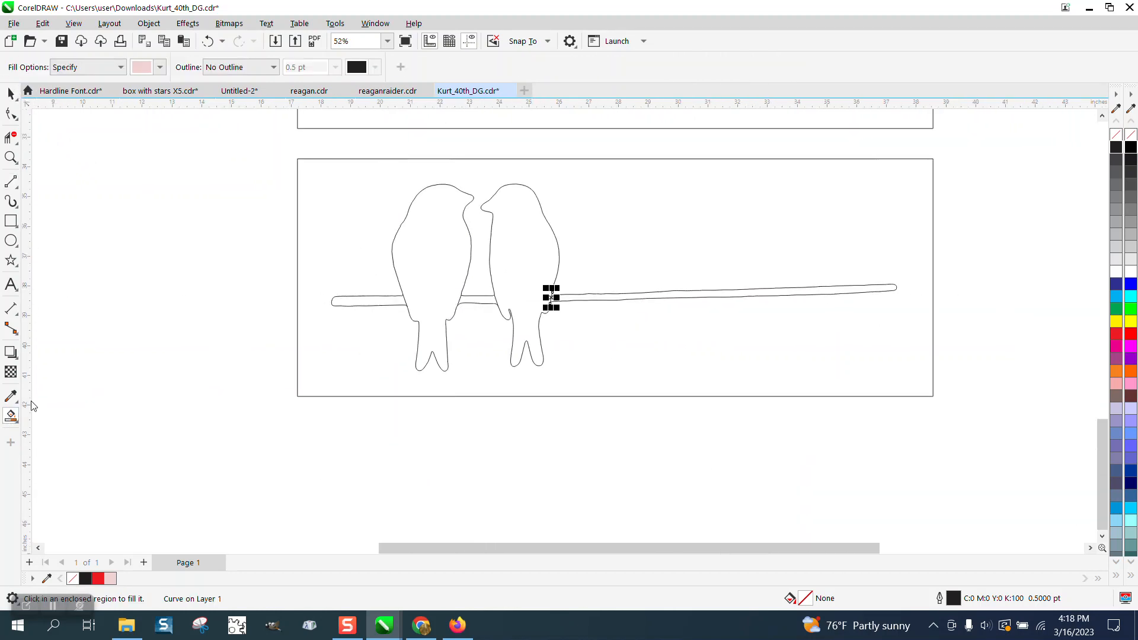
# Smart-fill the bird and branch regions blue and move the filled pieces below the outline
pyautogui.click(159, 67)
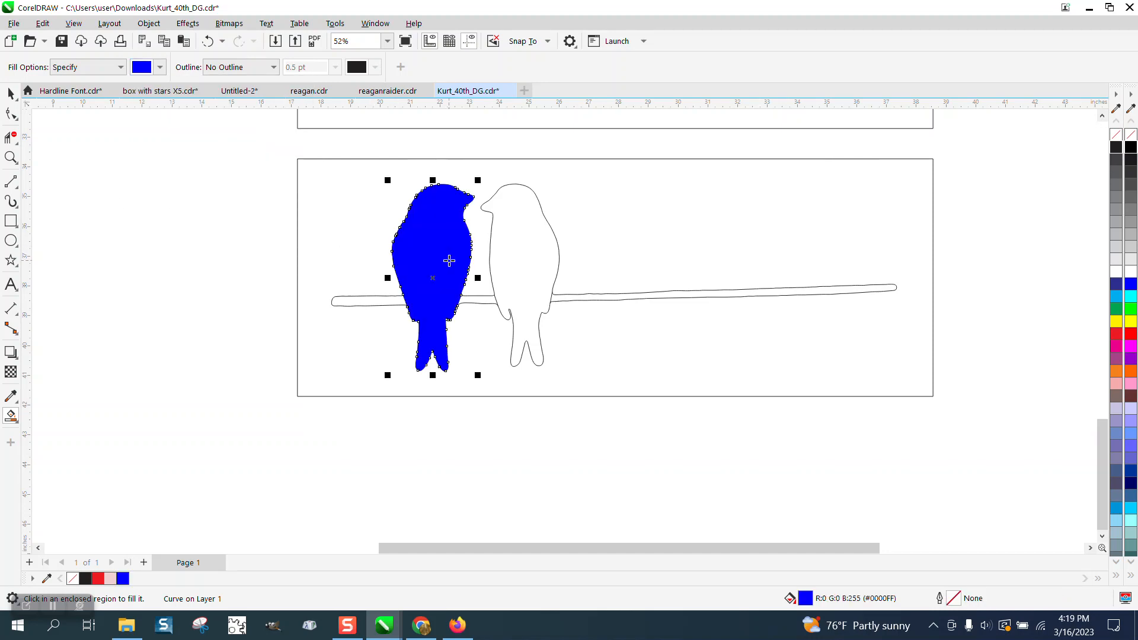
pyautogui.moveTo(432, 277); pyautogui.dragTo(164, 277)
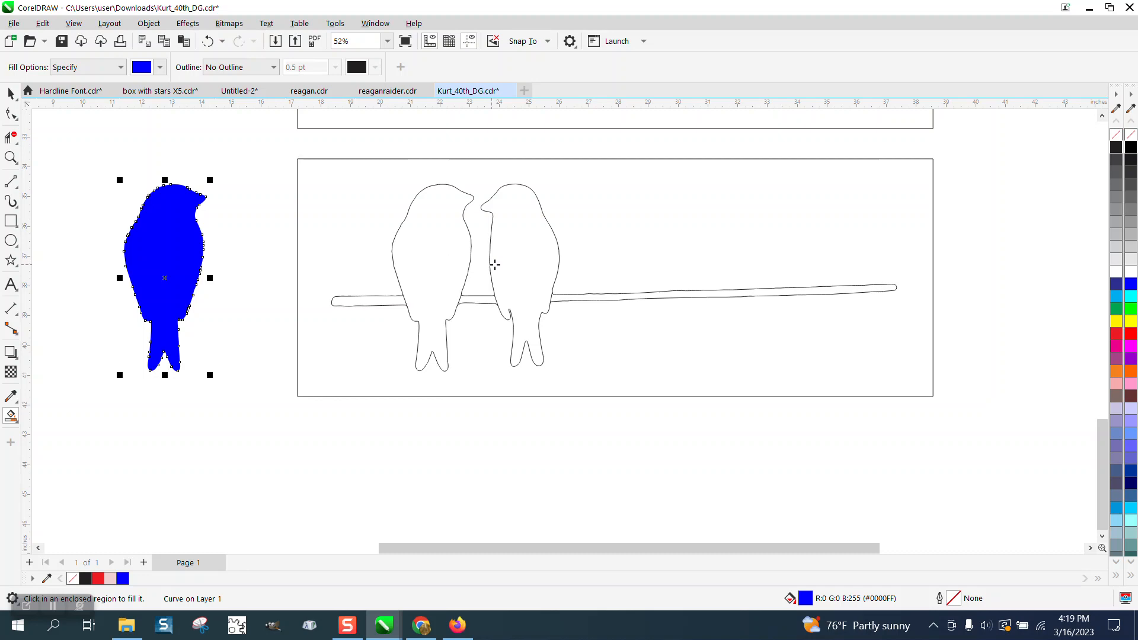
pyautogui.moveTo(165, 277); pyautogui.dragTo(432, 494)
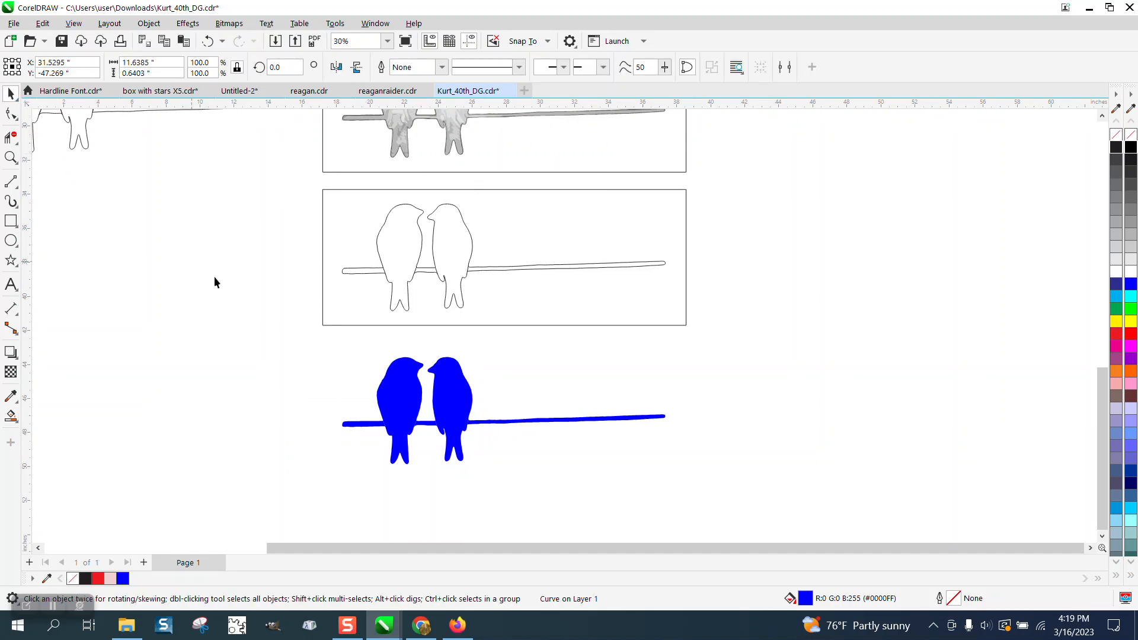
# Select the three branch pieces and group them with Object > Group
pyautogui.click(388, 377)
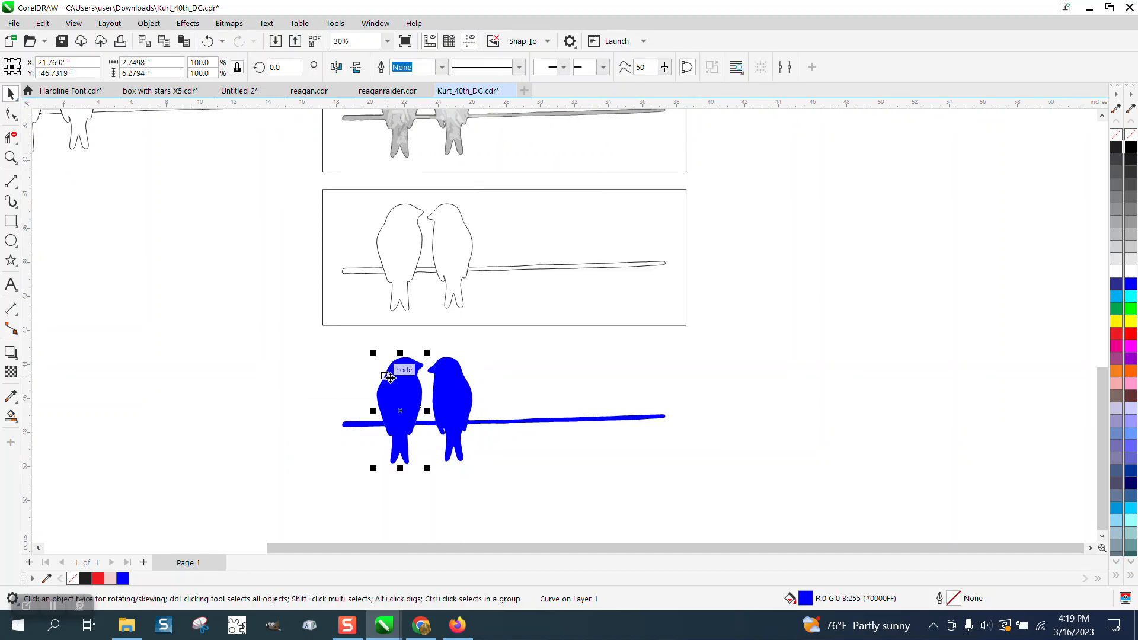
pyautogui.click(453, 378)
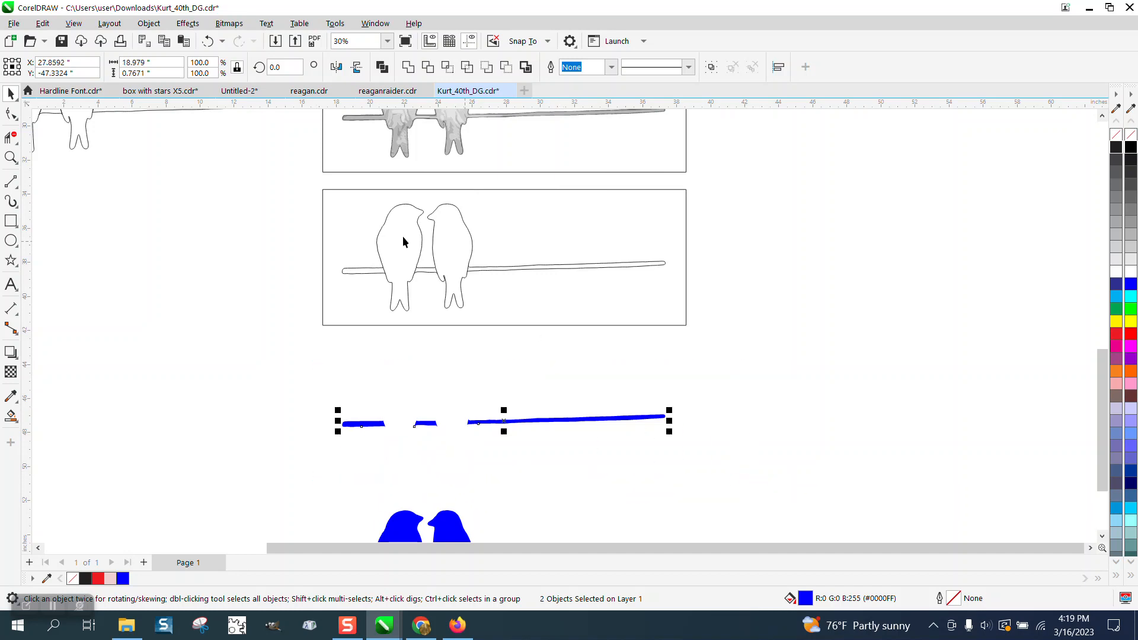
pyautogui.click(148, 23)
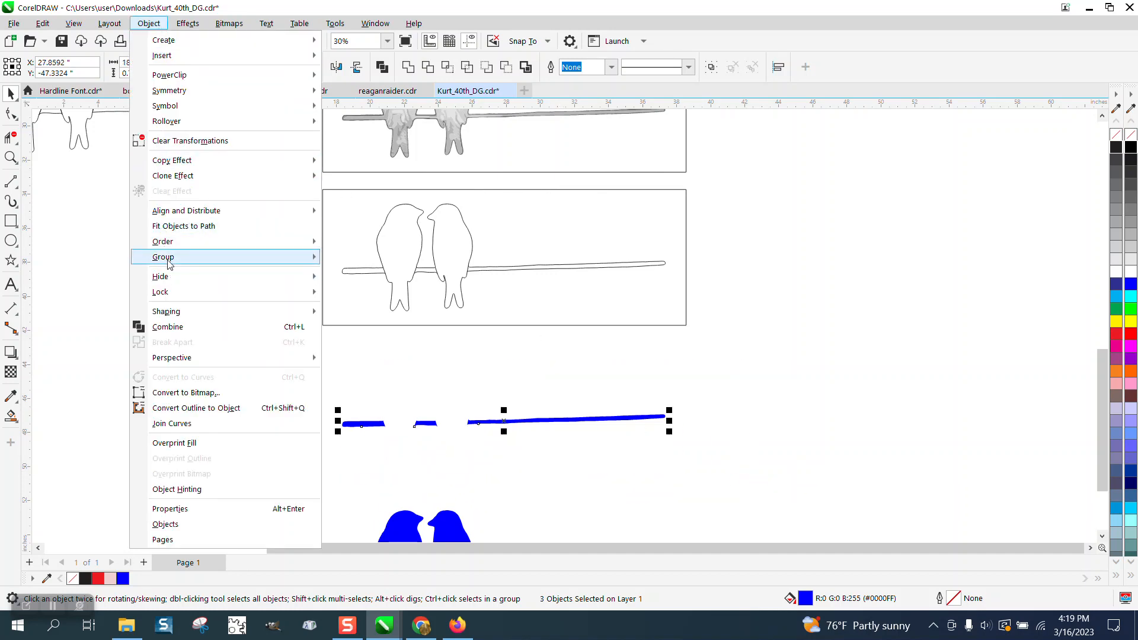
pyautogui.click(163, 256)
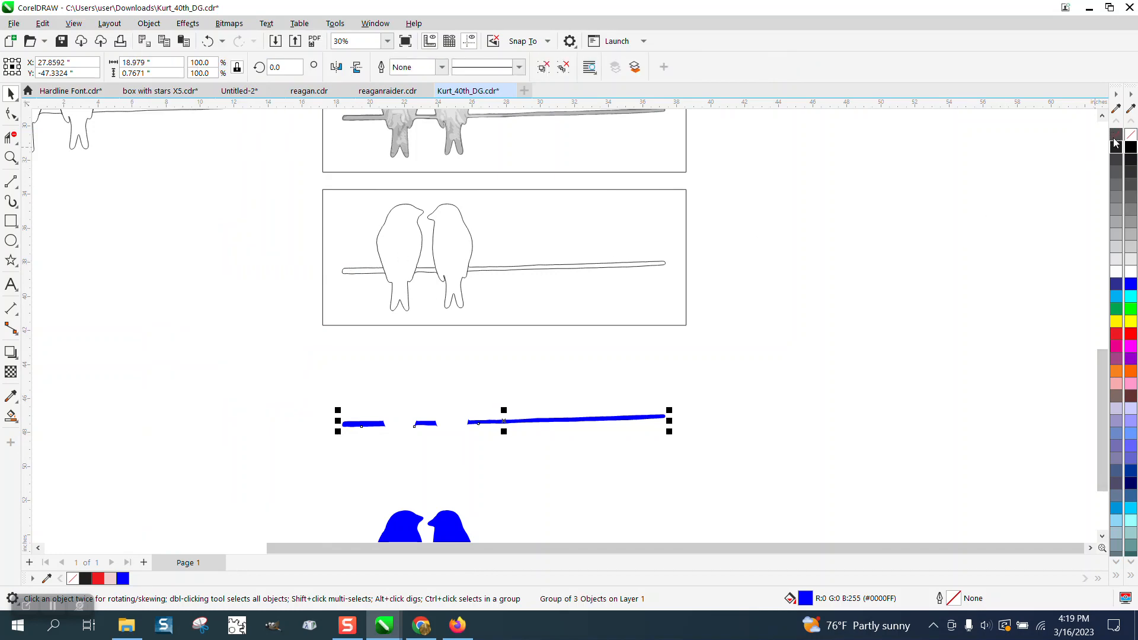
# Fill the branch group and both birds with black
pyautogui.click(1130, 147)
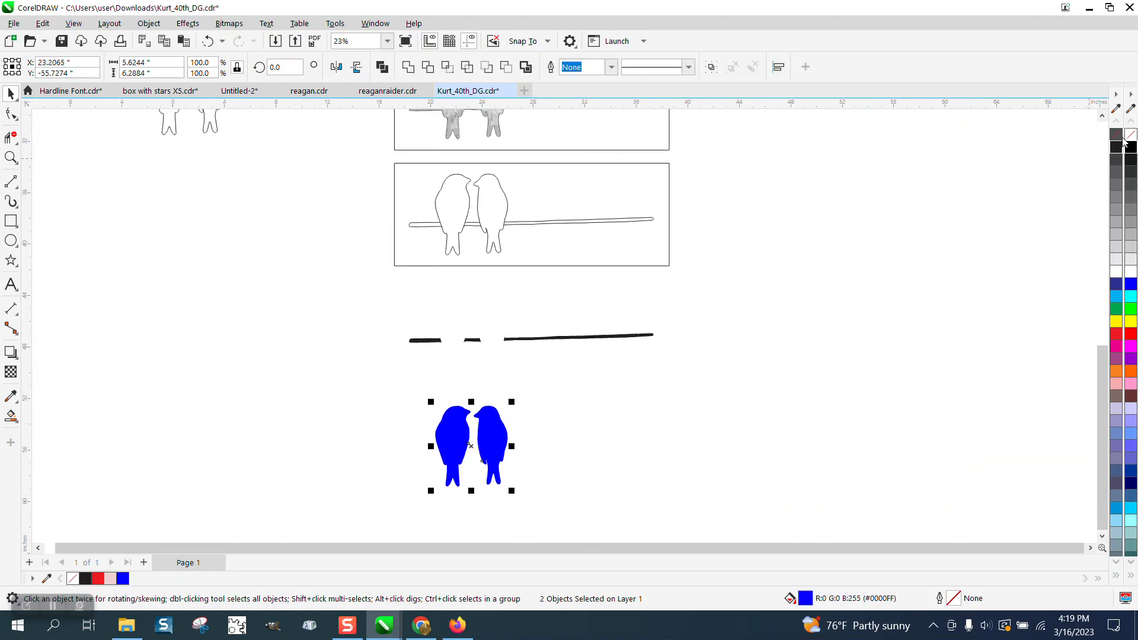
pyautogui.click(1120, 161)
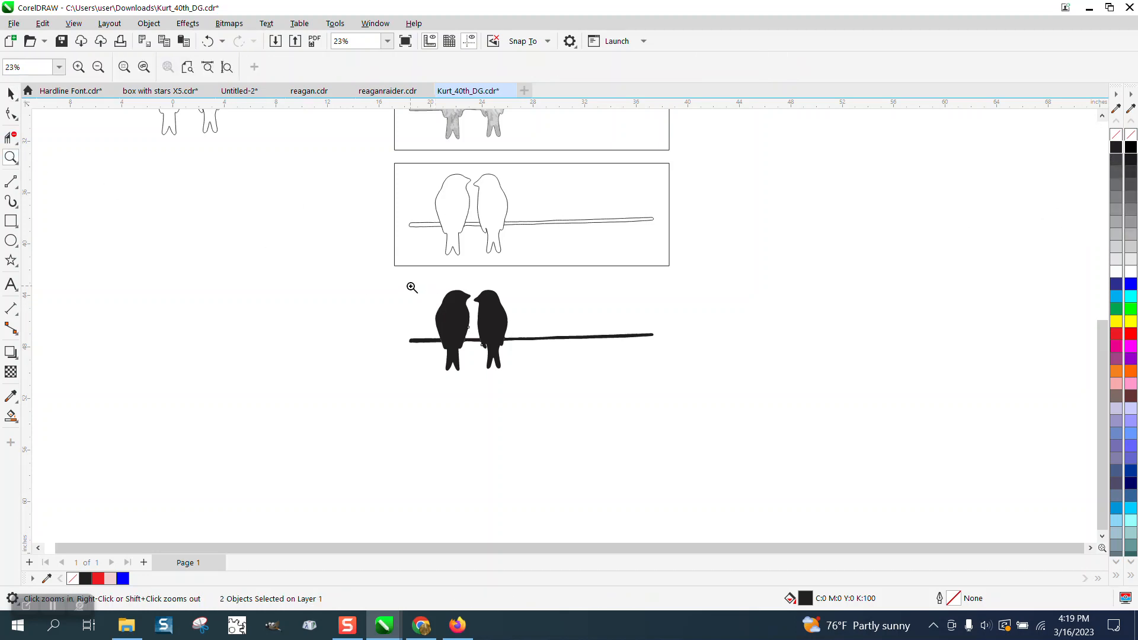
pyautogui.click(411, 288)
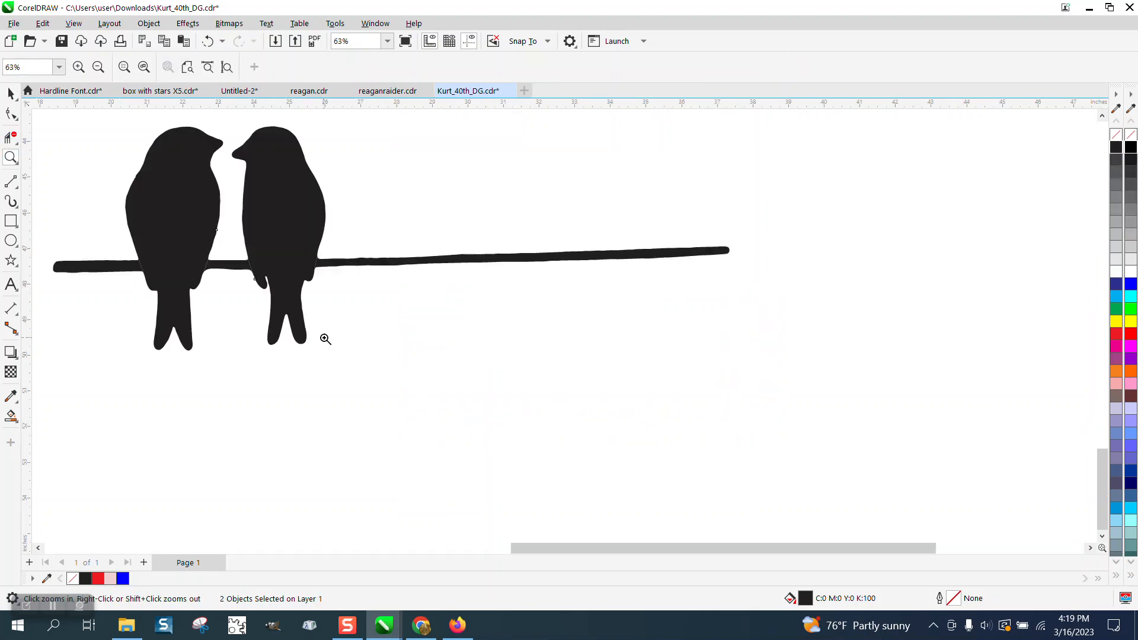
pyautogui.click(11, 113)
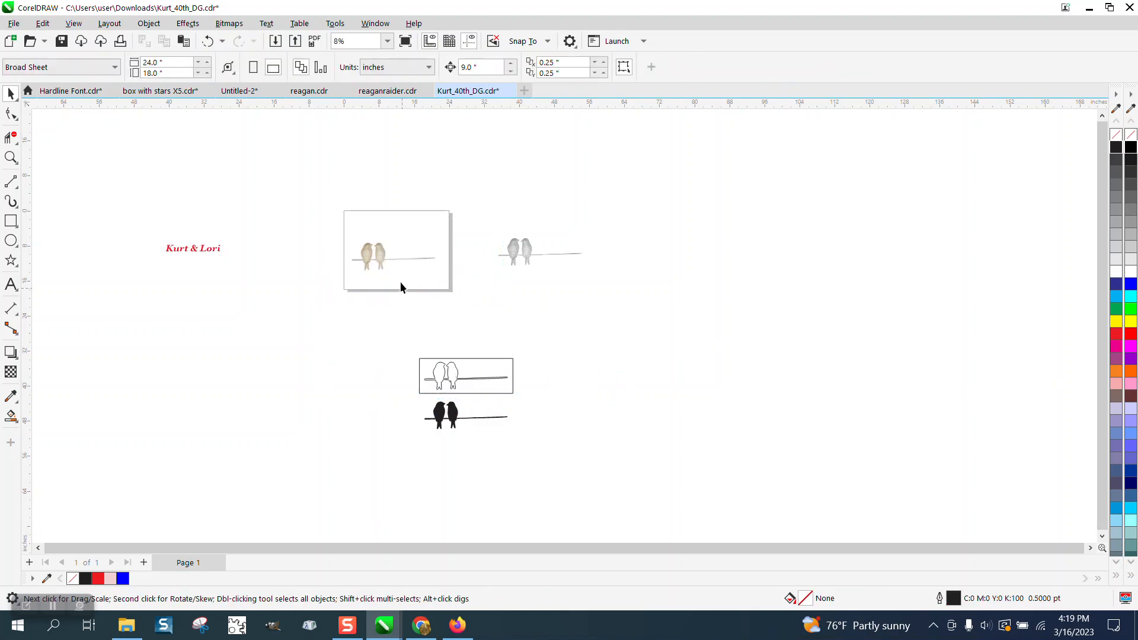
# Delete the bird silhouette from the page copy, leaving the three black branch pieces
pyautogui.click(374, 255)
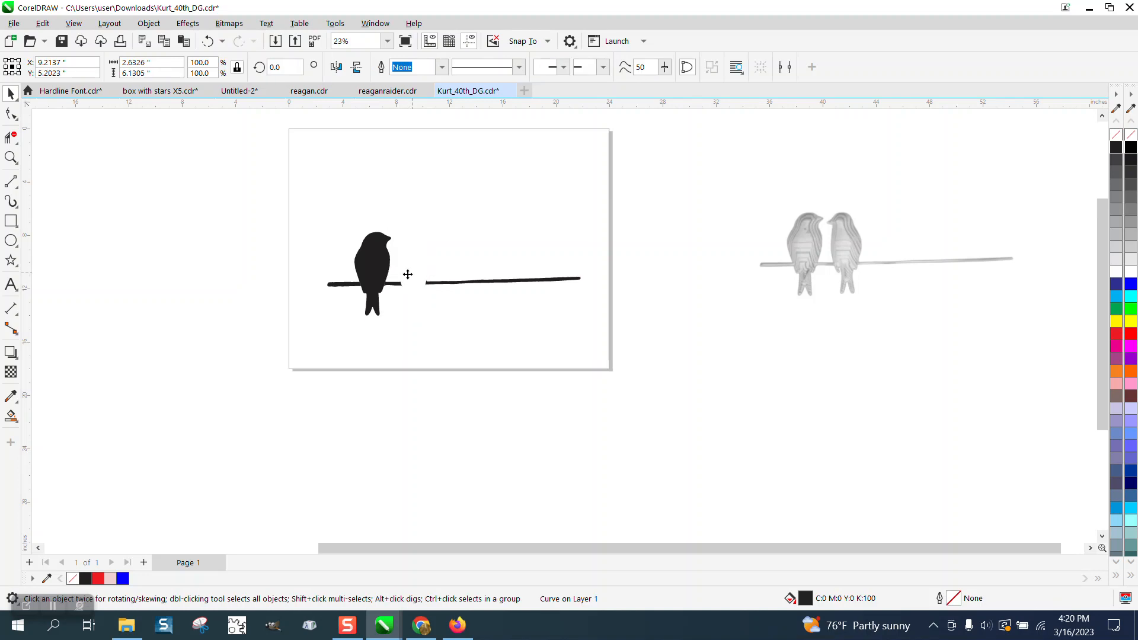
pyautogui.press('Delete')
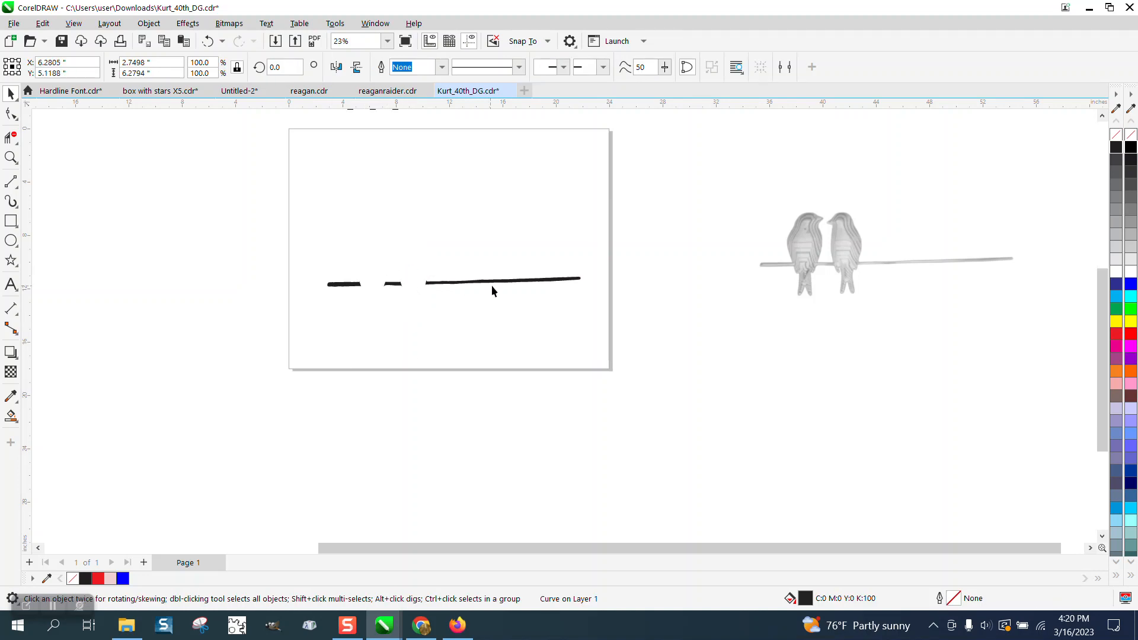
pyautogui.scroll(-3)
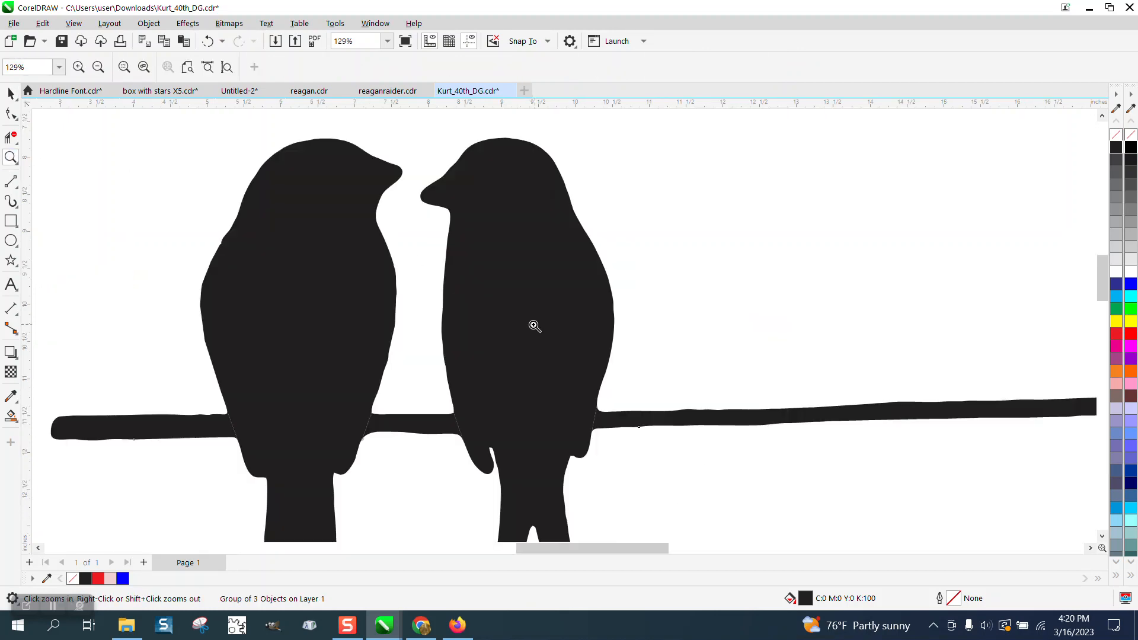
# Zoom in on a black bird and display its 64 outline nodes
pyautogui.click(534, 326)
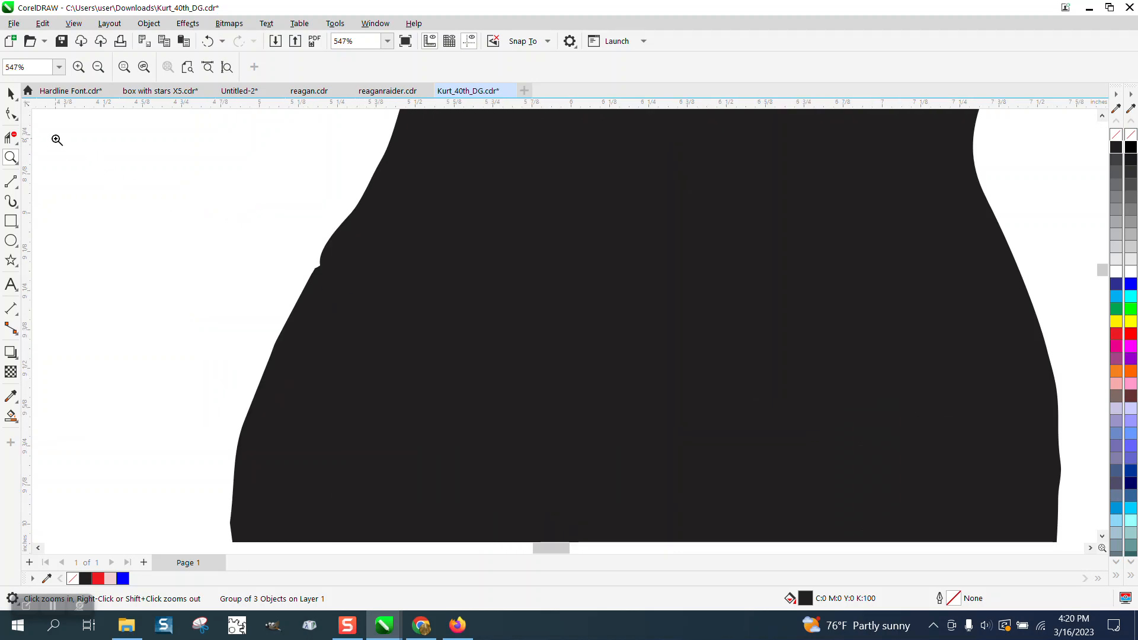
pyautogui.click(11, 114)
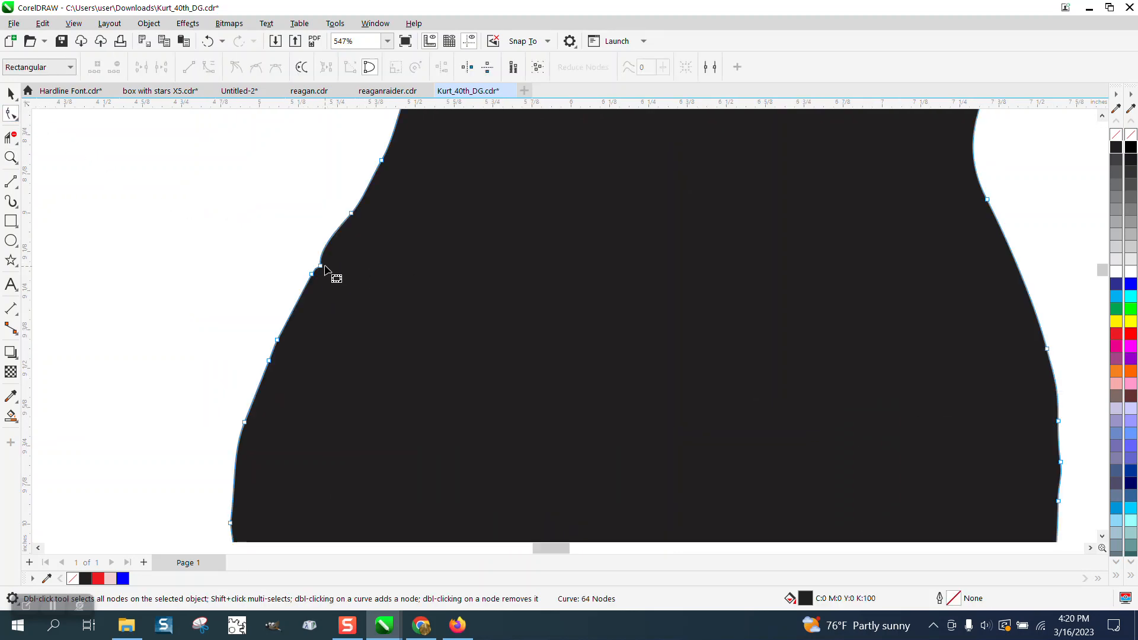